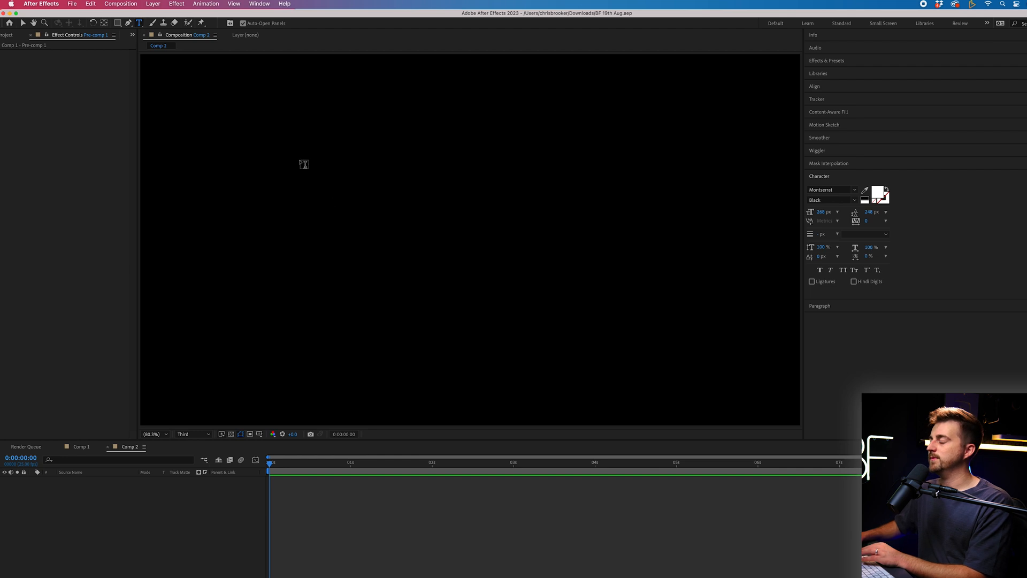
# Create a text layer listing Director, Camera Operator and Editor on separate lines, repeated down the frame.
pyautogui.click(319, 155)
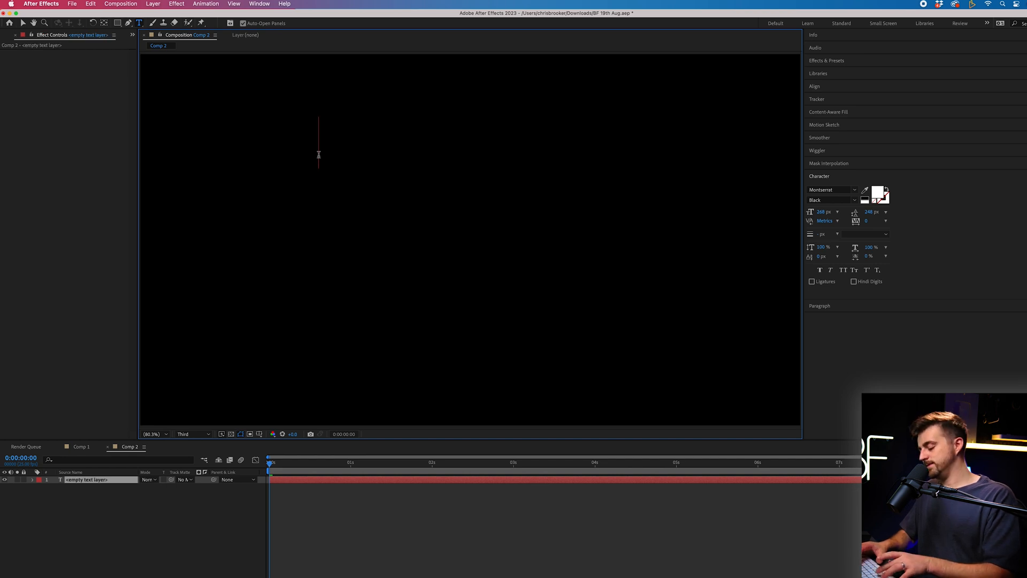
pyautogui.write('Director')
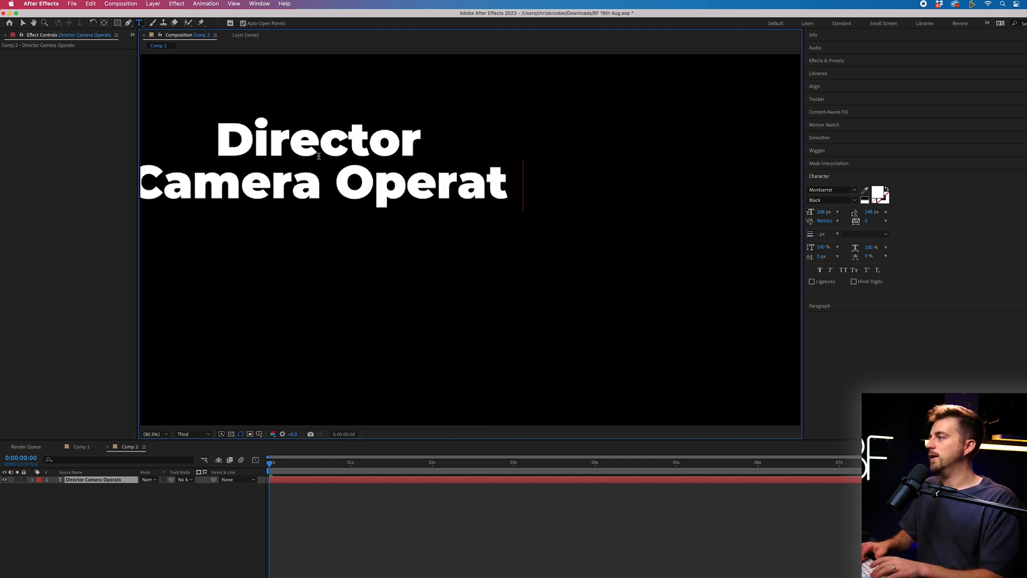
pyautogui.write('or Edi')
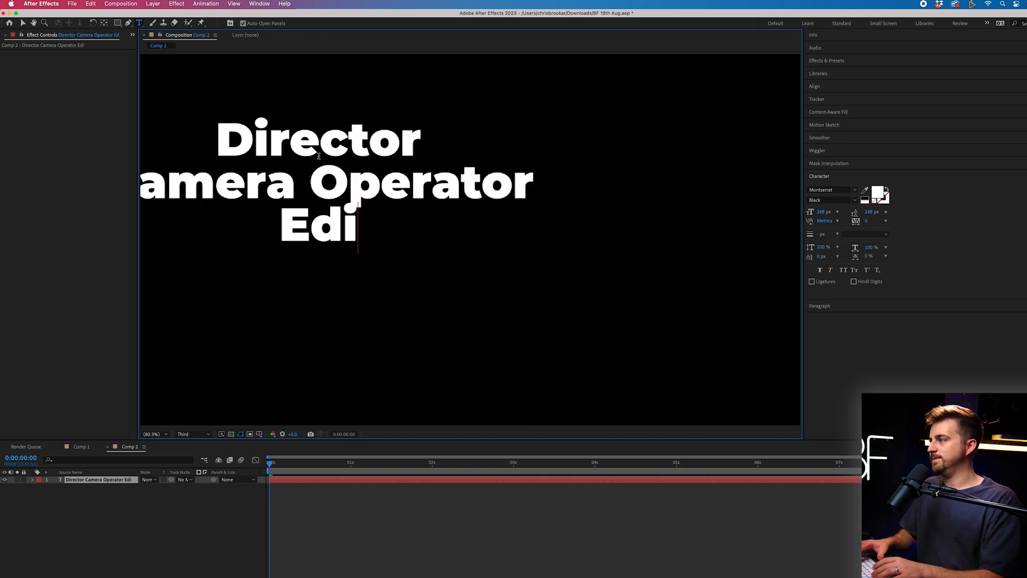
pyautogui.write('tor')
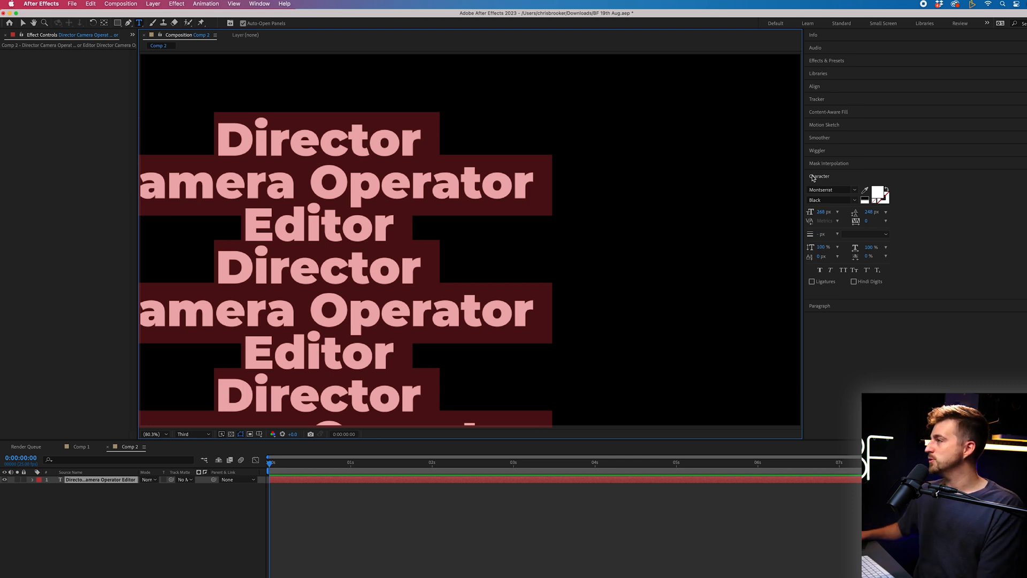
# Set the job titles in a lighter Montserrat weight at about 97 px via the Character panel.
pyautogui.click(265, 4)
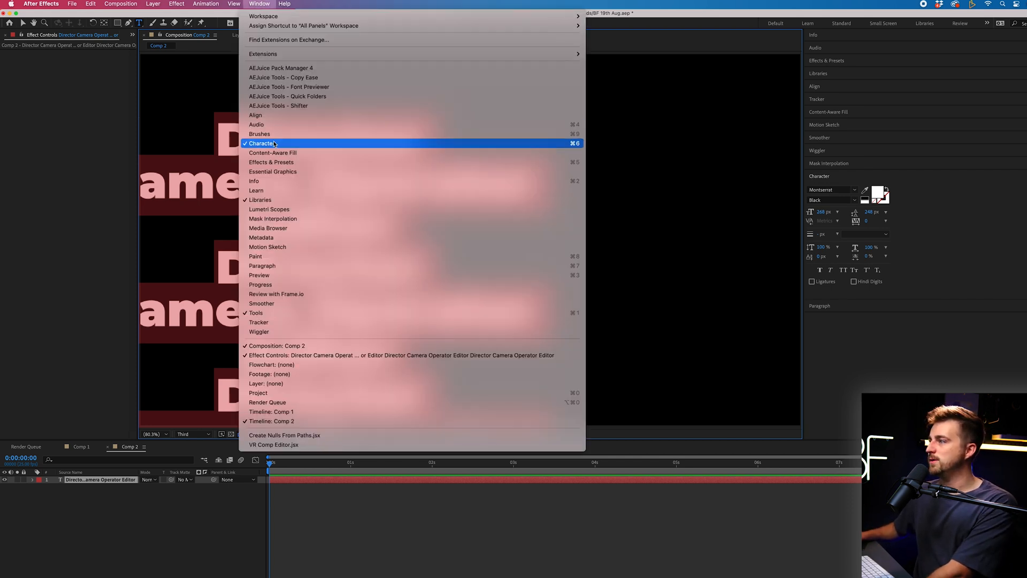
pyautogui.click(262, 143)
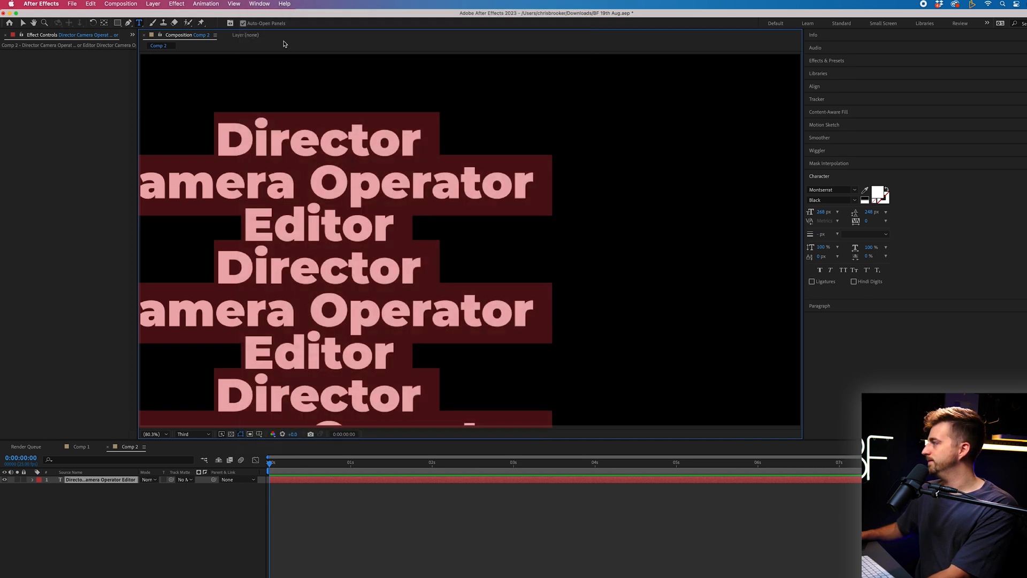
pyautogui.click(855, 190)
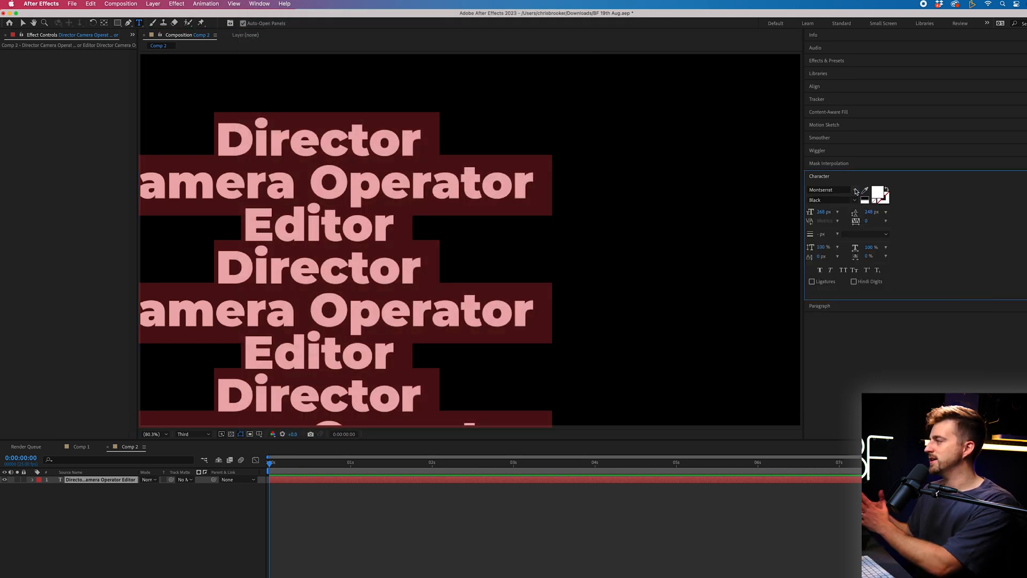
pyautogui.click(854, 200)
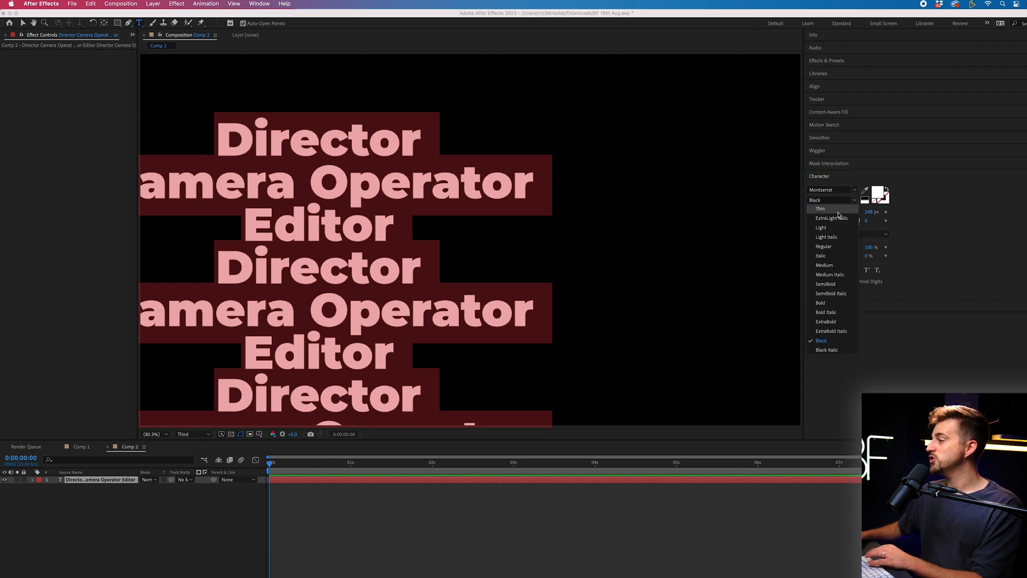
pyautogui.click(824, 246)
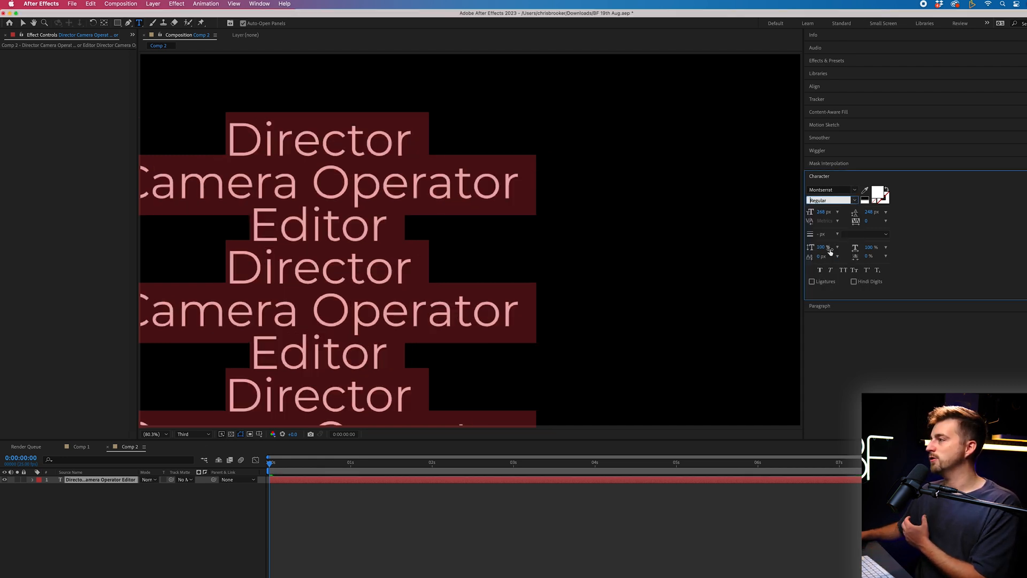
pyautogui.click(832, 199)
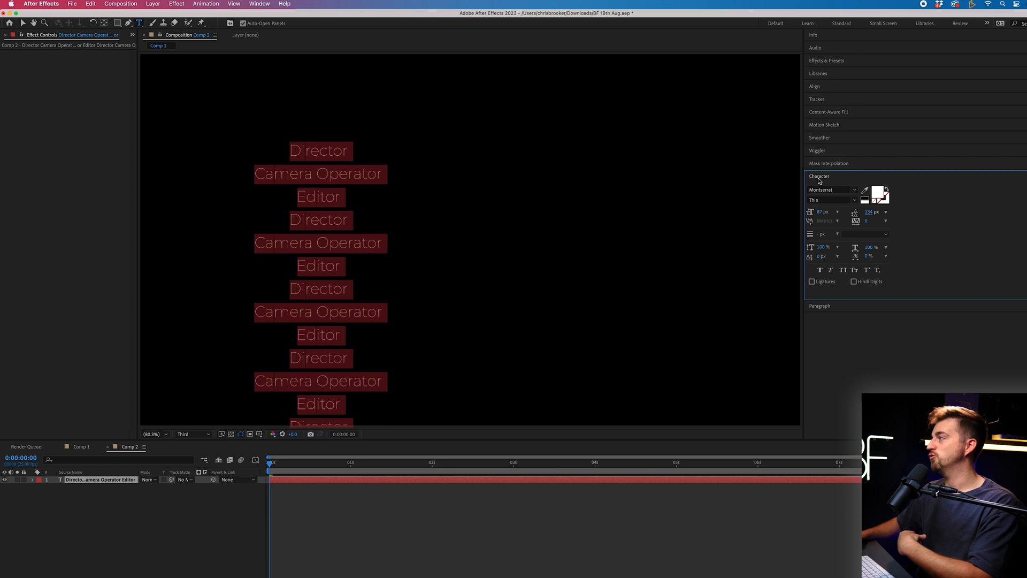
pyautogui.moveTo(824, 310)
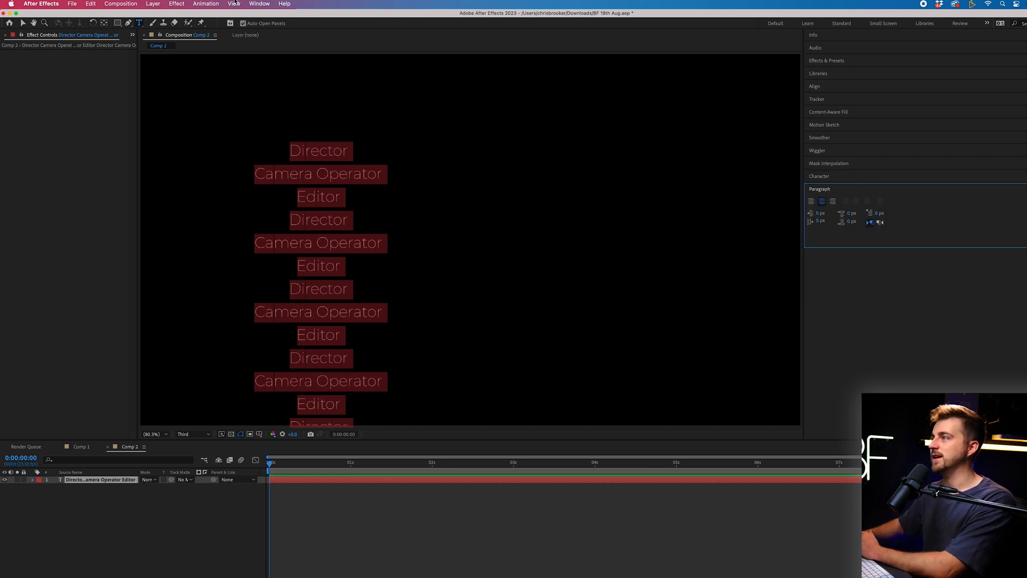
# Show the grid, duplicate the titles layer and retype it as a left-aligned column of 'Chris Brooker' names.
pyautogui.click(260, 5)
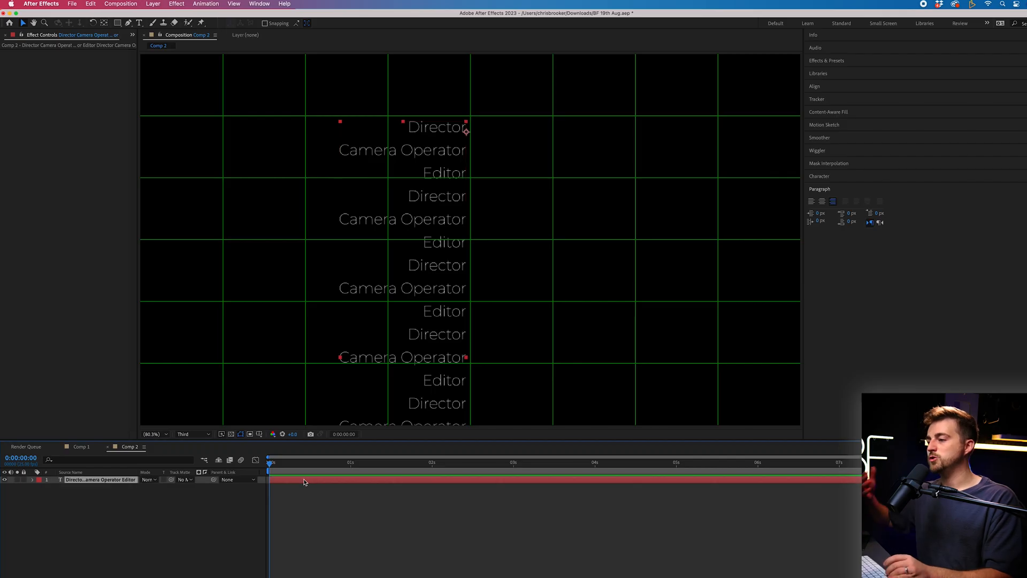
pyautogui.press('cmd+d')
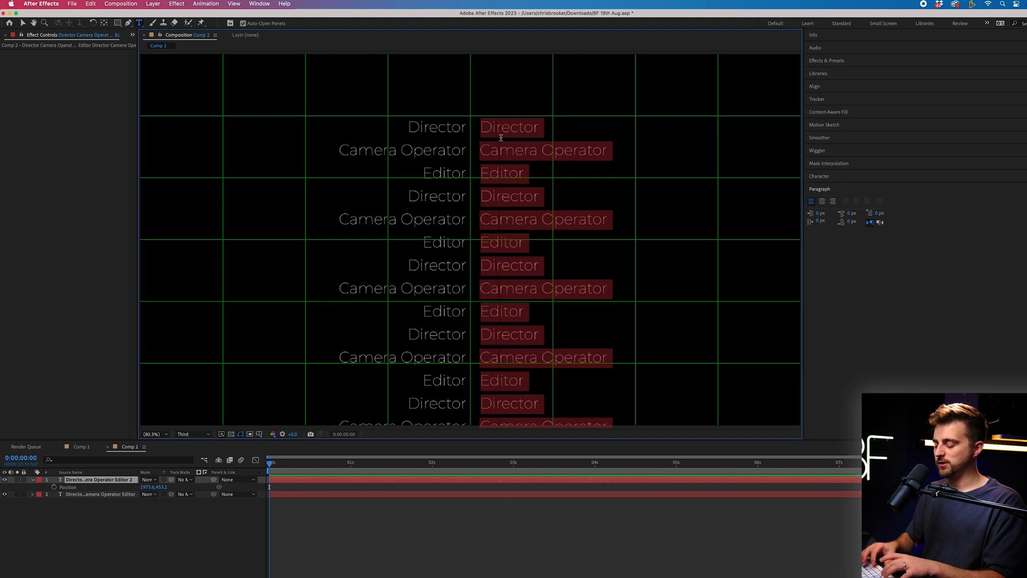
pyautogui.write('Chris Brooker')
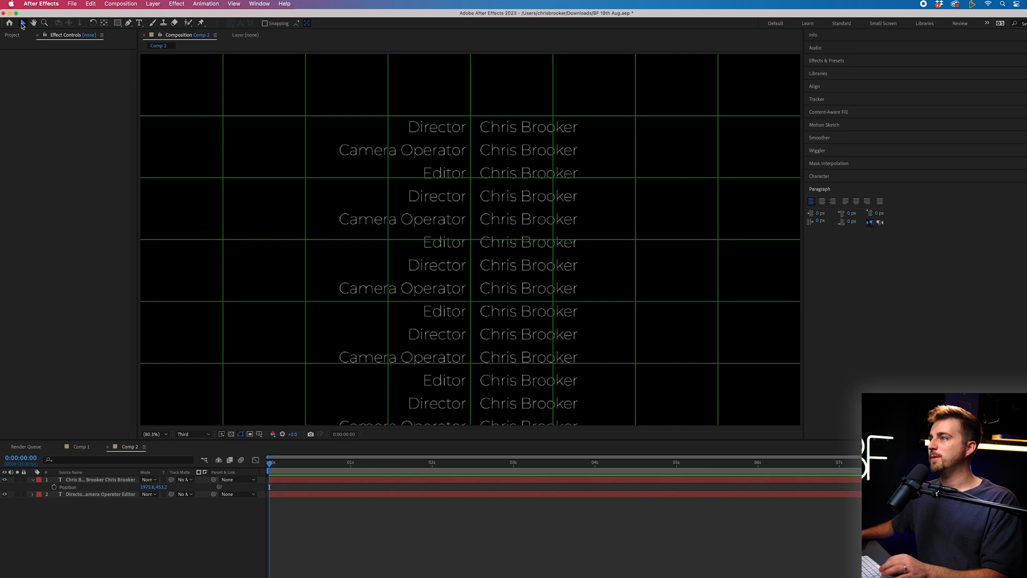
# Try bold and medium weights on the names column.
pyautogui.click(101, 479)
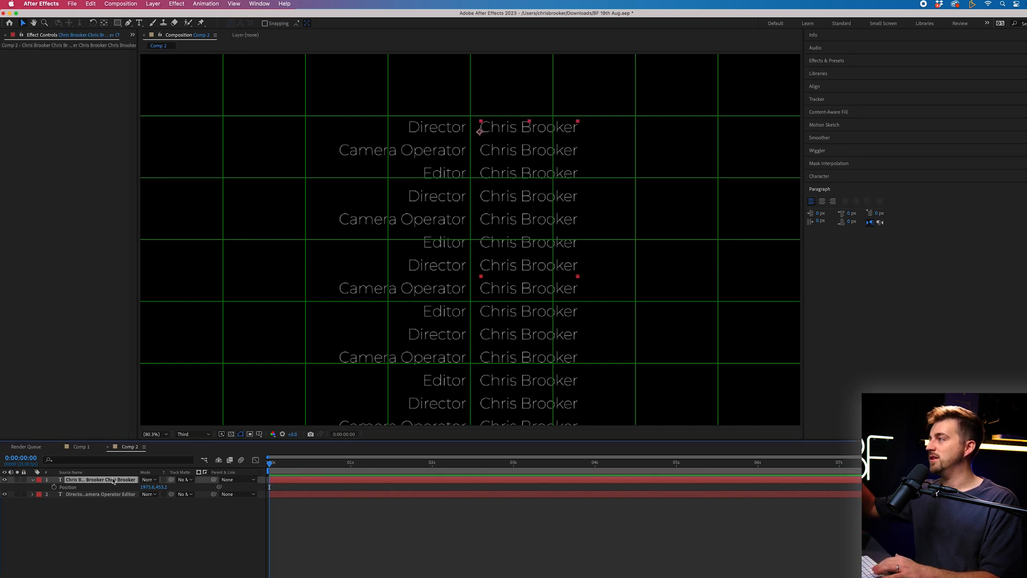
pyautogui.moveTo(907, 96)
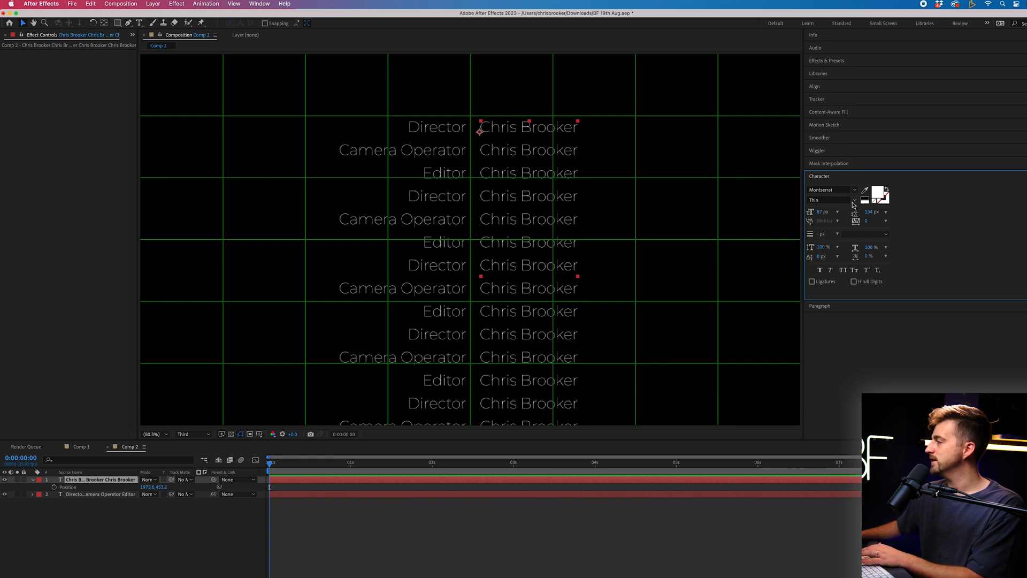
pyautogui.click(853, 200)
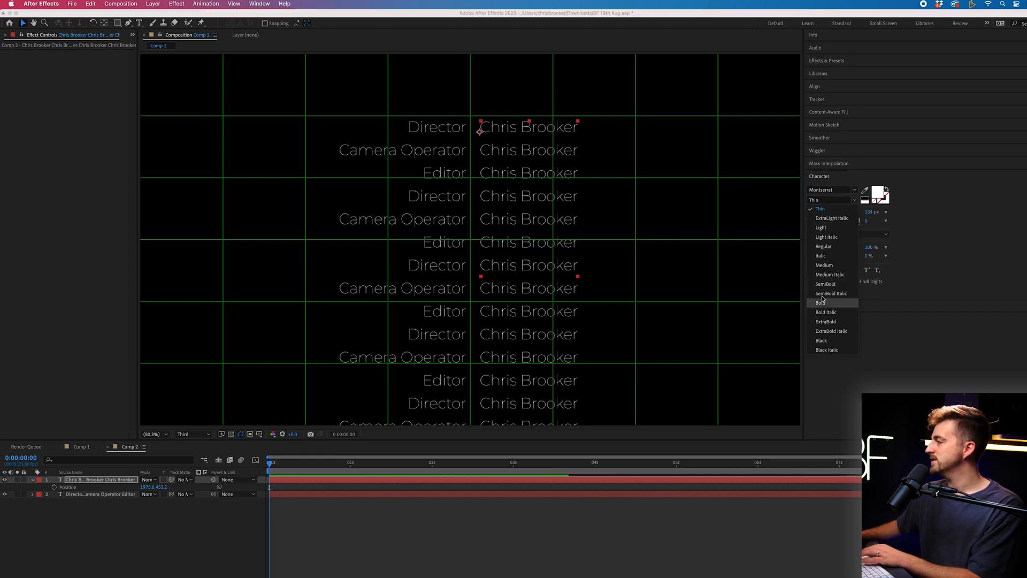
pyautogui.click(821, 302)
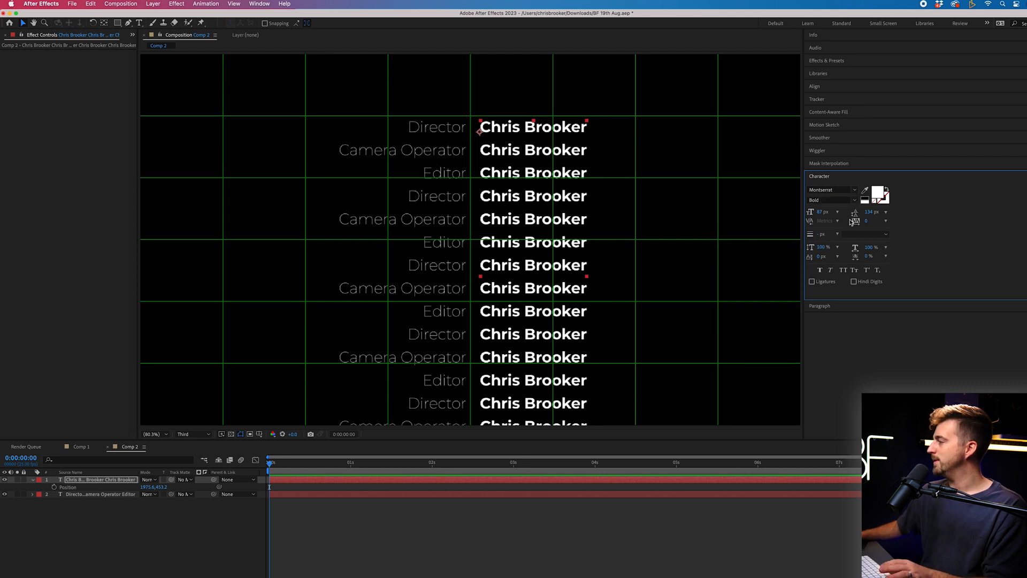
pyautogui.click(833, 200)
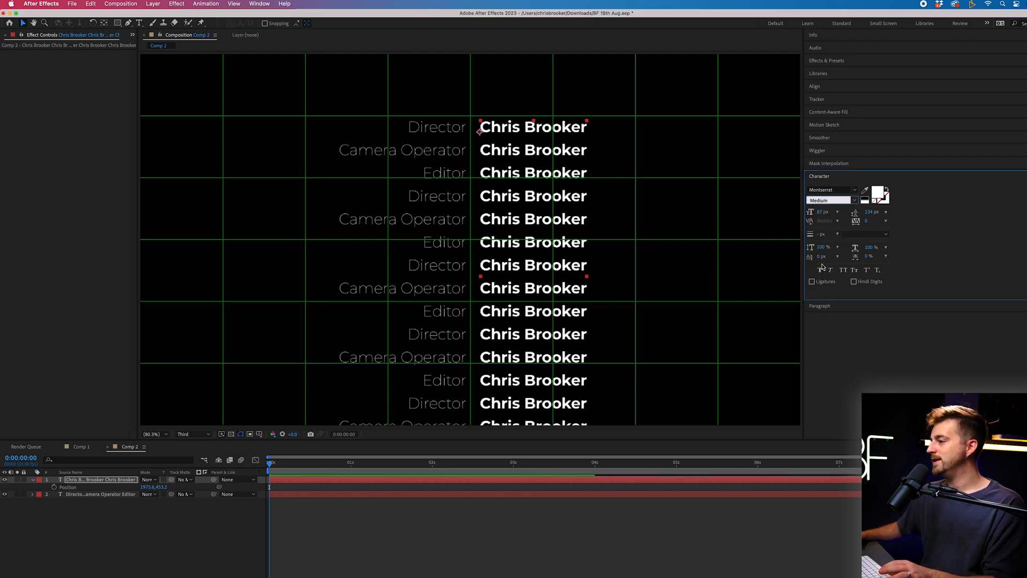
pyautogui.click(191, 434)
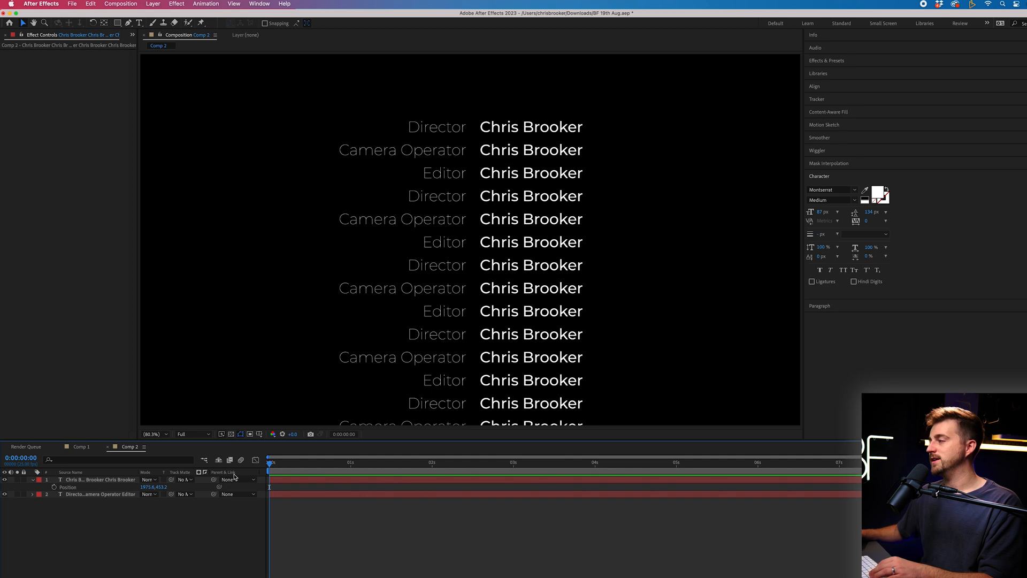
# Give the job titles a heavier weight, set the names to Thin and hide the grid.
pyautogui.click(100, 495)
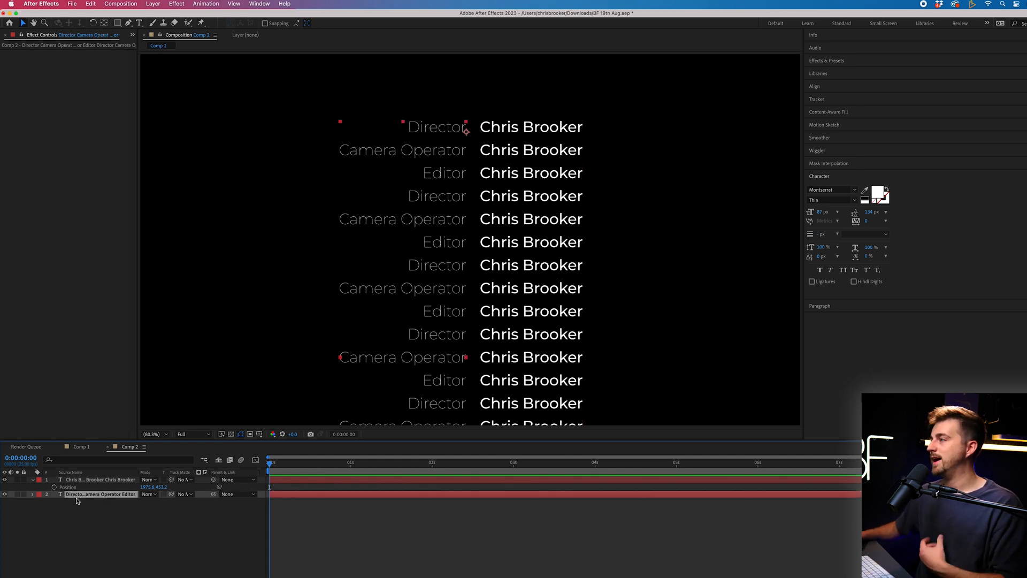
pyautogui.click(832, 199)
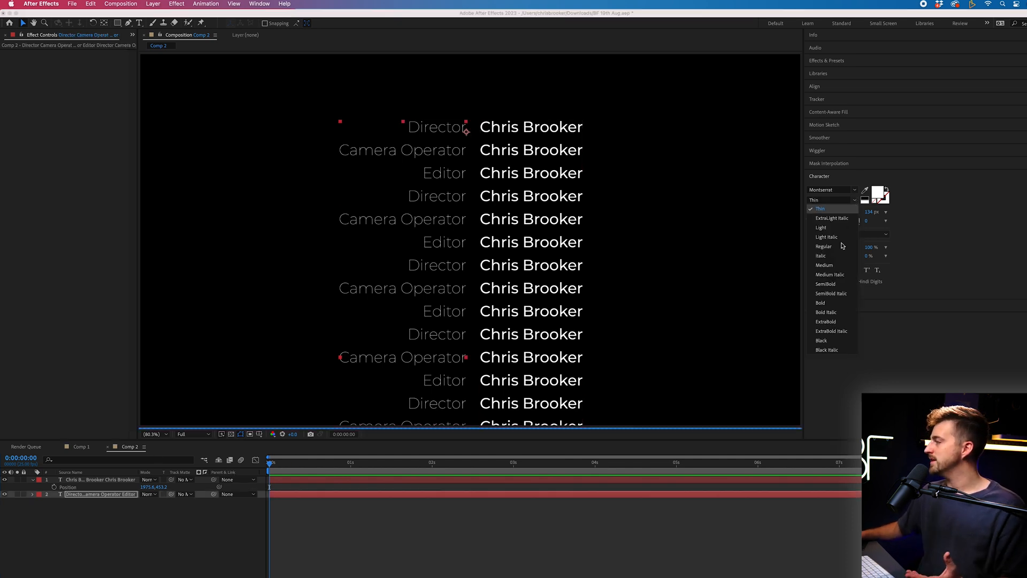
pyautogui.click(824, 246)
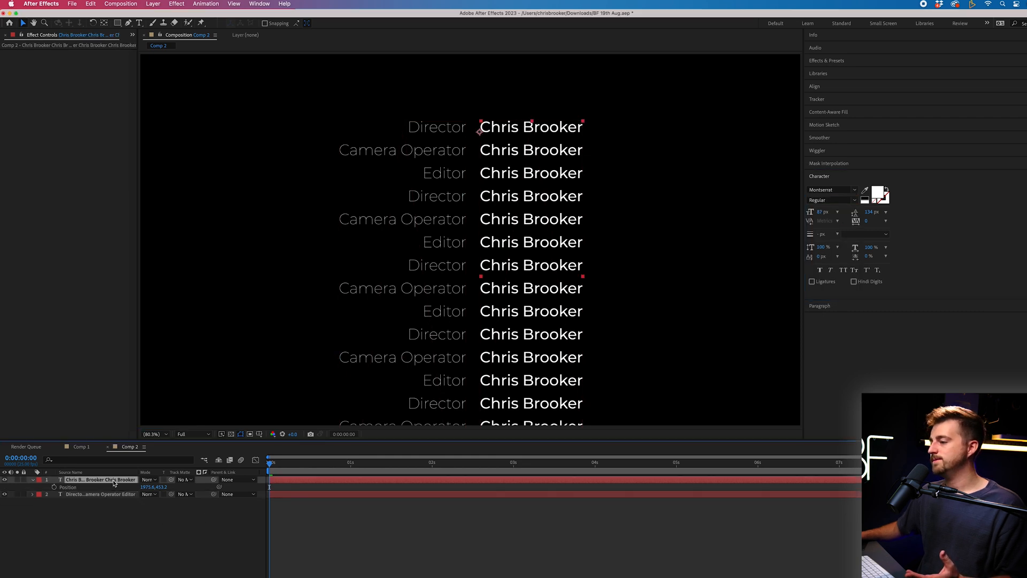
pyautogui.click(833, 199)
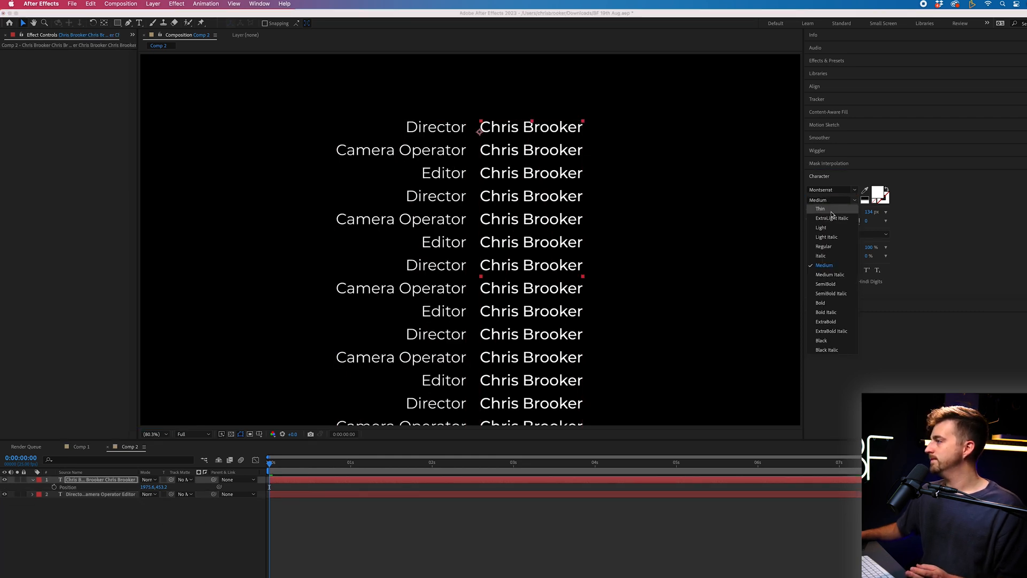
pyautogui.click(819, 208)
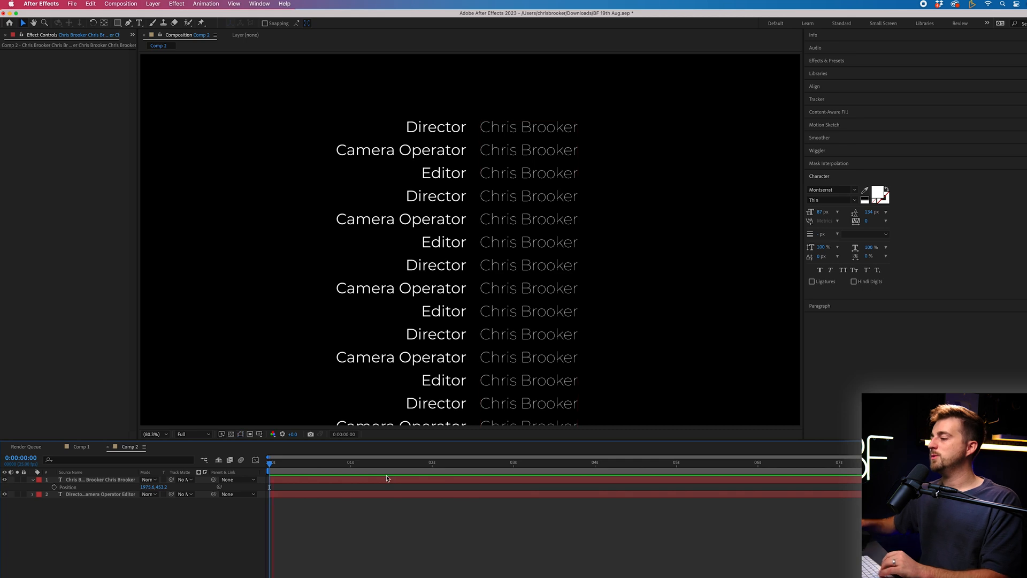
pyautogui.click(162, 5)
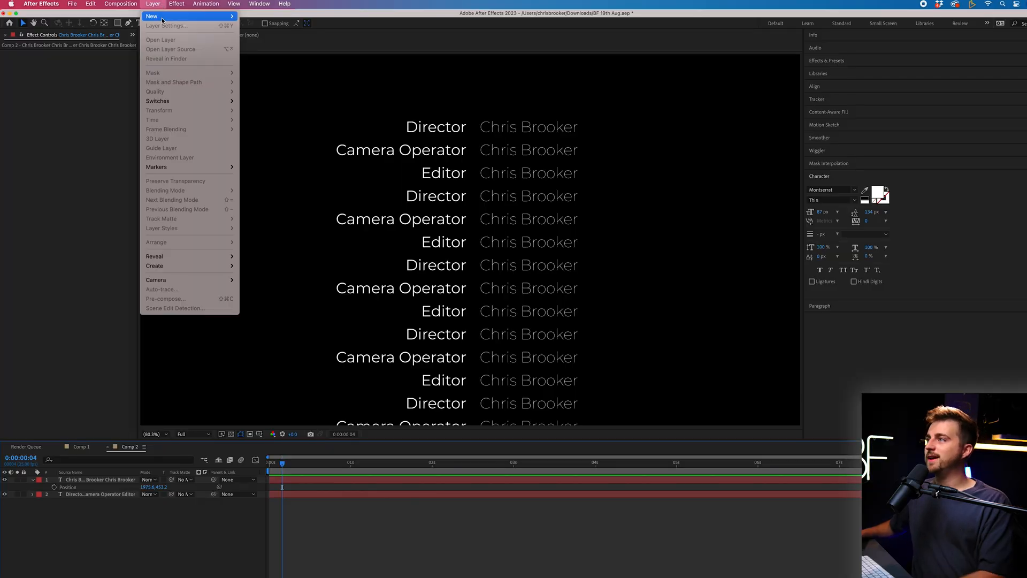
pyautogui.moveTo(264, 54)
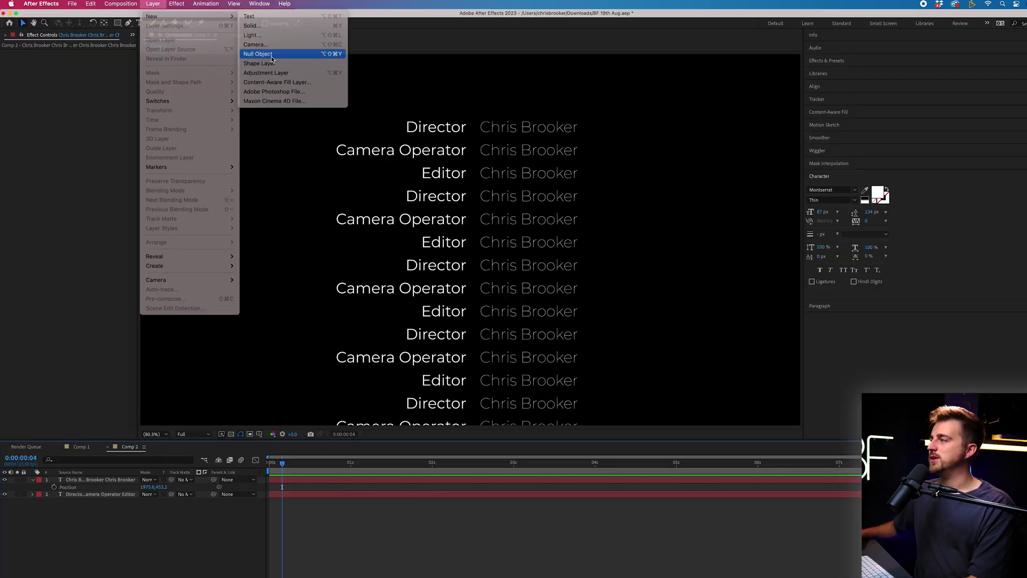
# Add a null object and parent both credit text layers to Null 1.
pyautogui.click(261, 54)
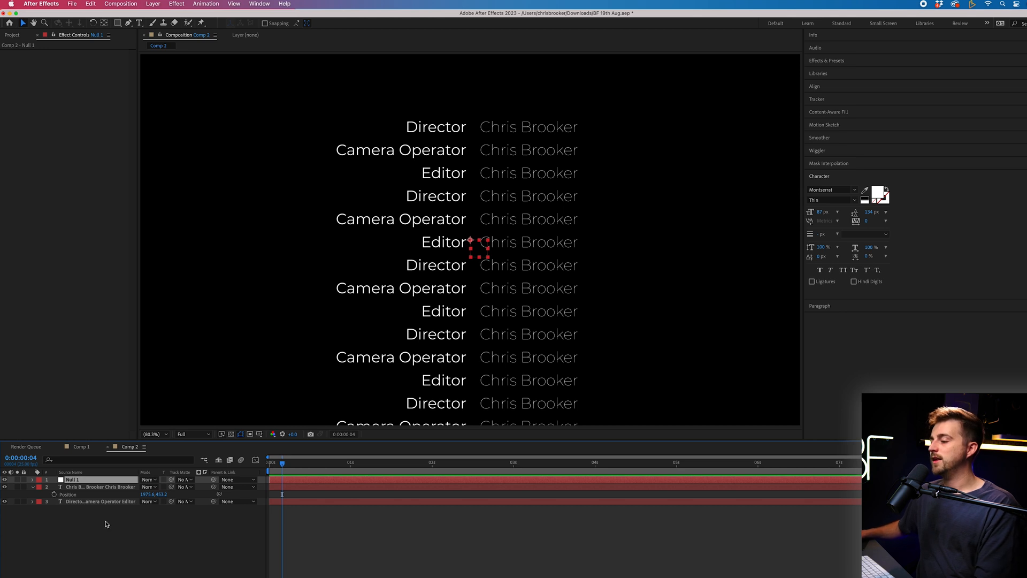
pyautogui.click(91, 486)
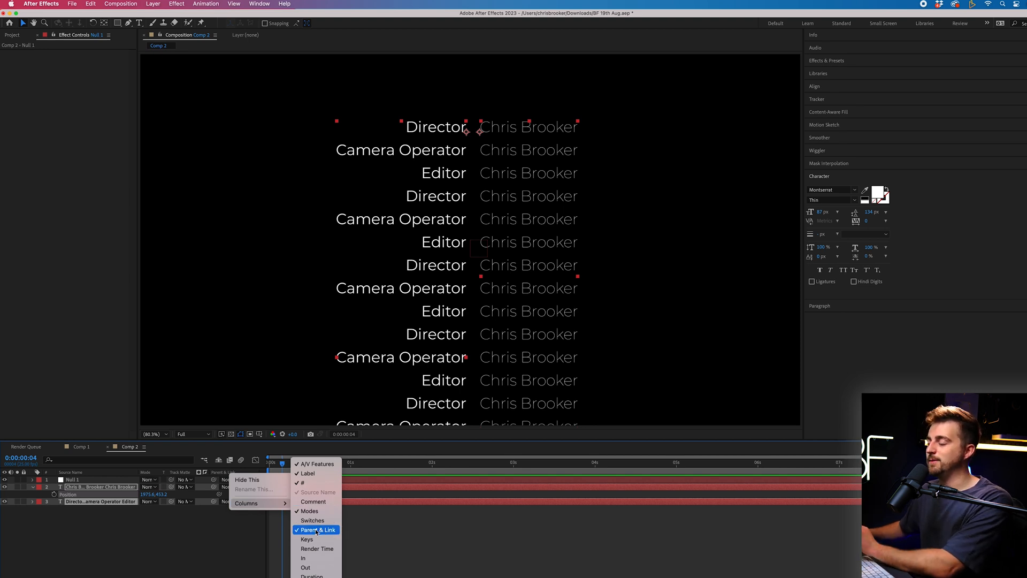
pyautogui.click(238, 479)
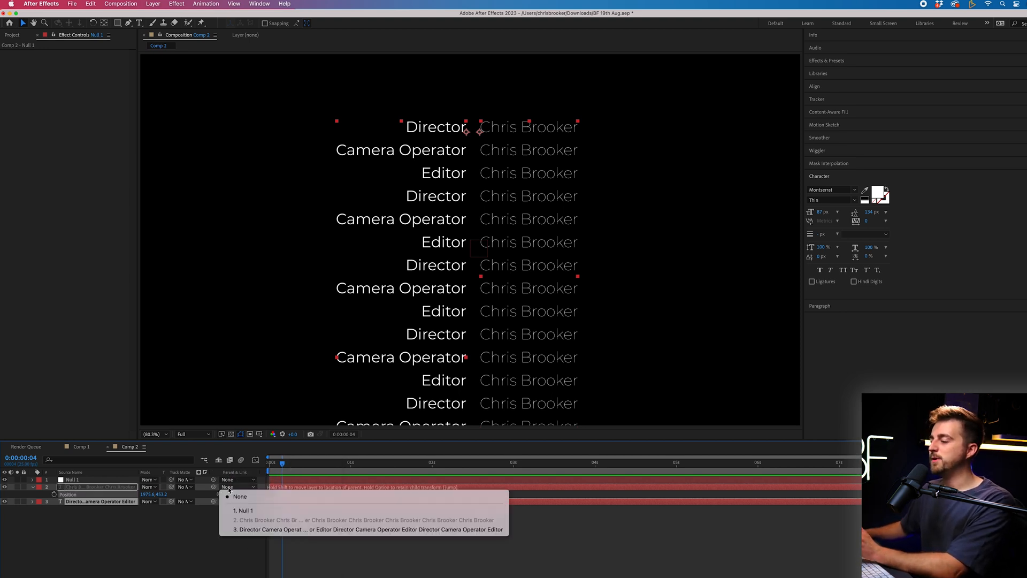
pyautogui.click(240, 496)
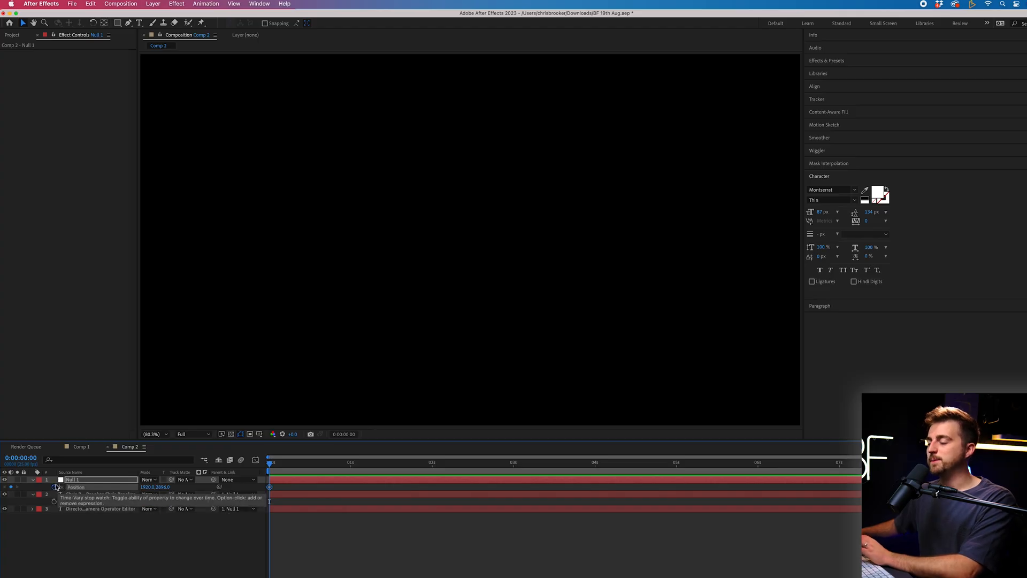
# Keyframe Null 1's Position from below the frame at 0s to above it near 6s.
pyautogui.click(620, 478)
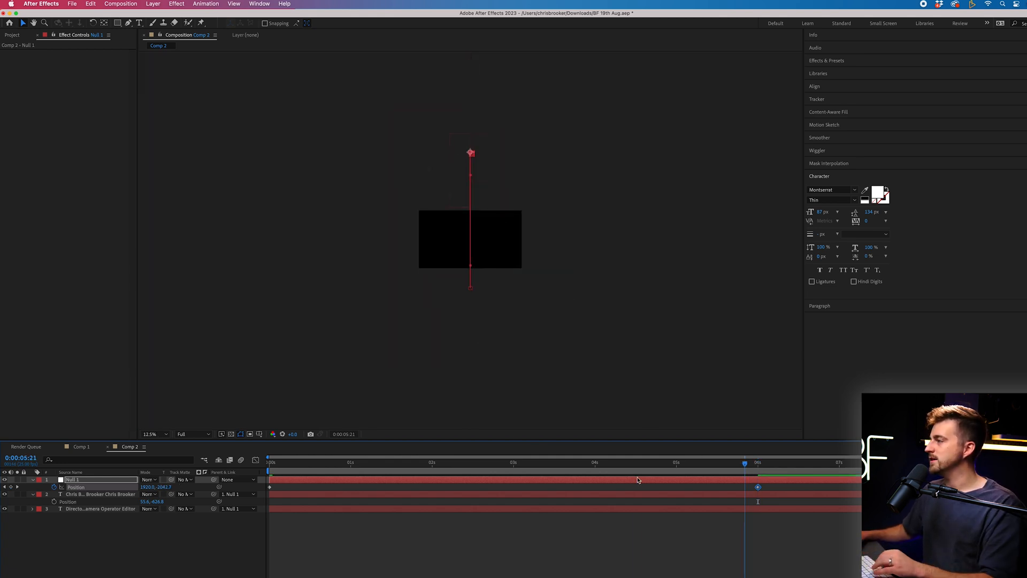
pyautogui.click(268, 475)
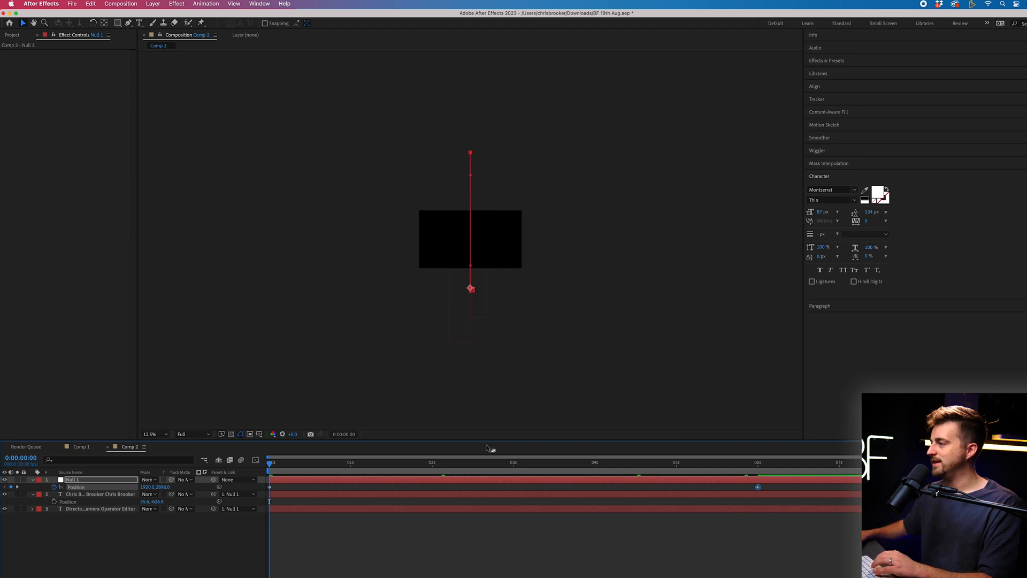
pyautogui.moveTo(727, 465)
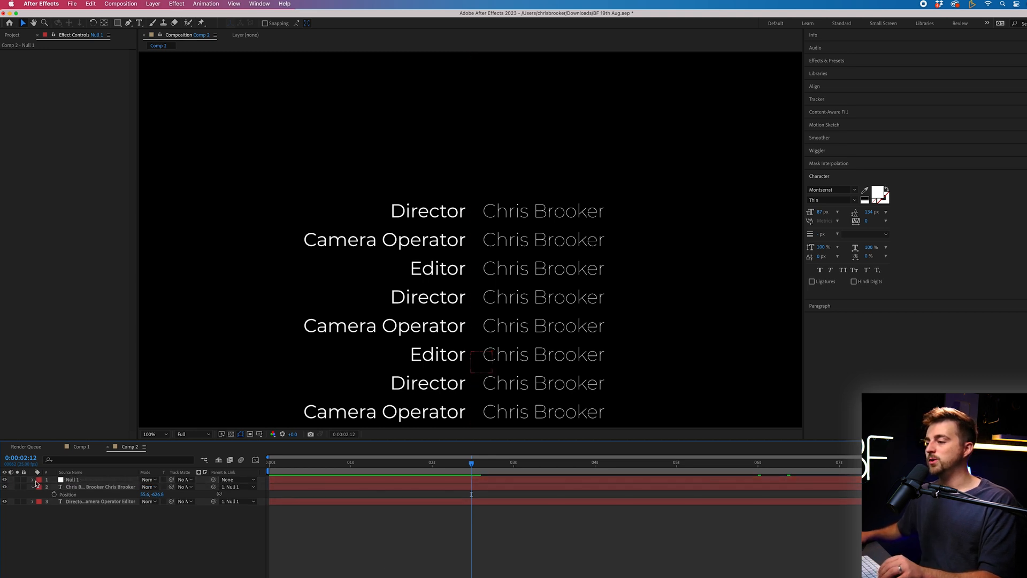
# Lower Null 1's Scale so the parented credit columns appear smaller.
pyautogui.click(36, 479)
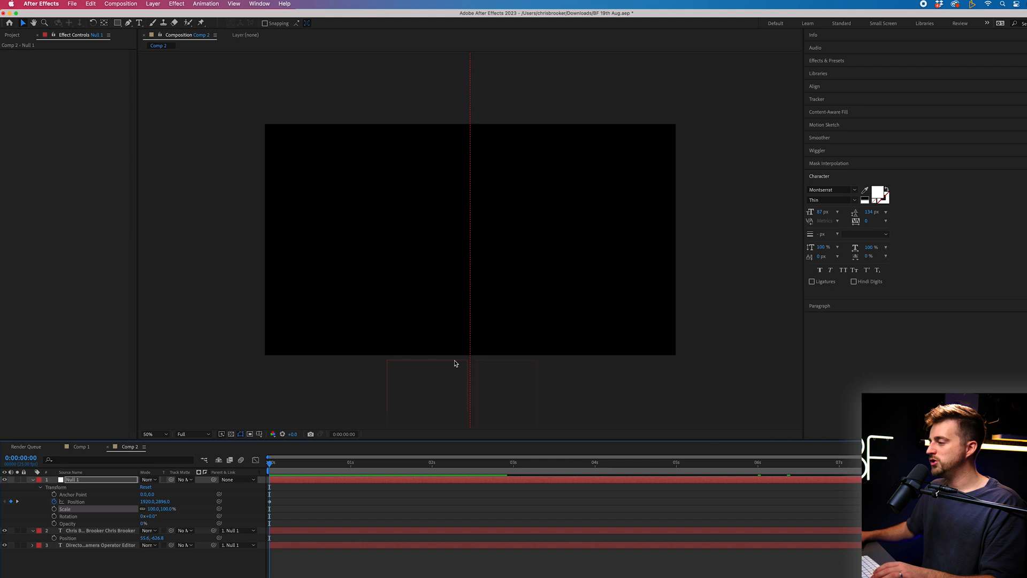
pyautogui.click(153, 509)
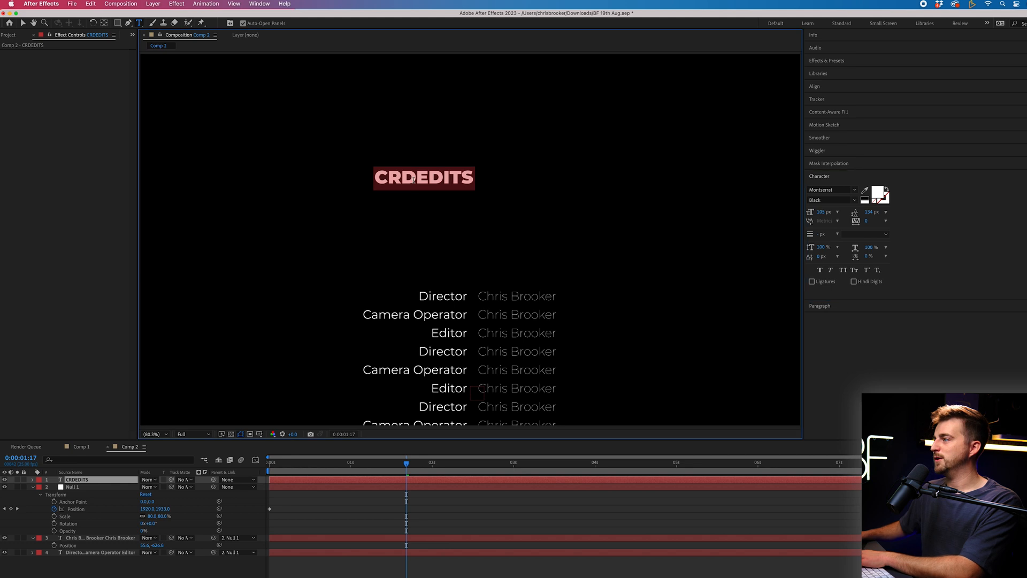
# Add a CREDITS heading, parent it to Null 1 and adjust the start keyframe so it scrolls up from the bottom.
pyautogui.write('CREDITS')
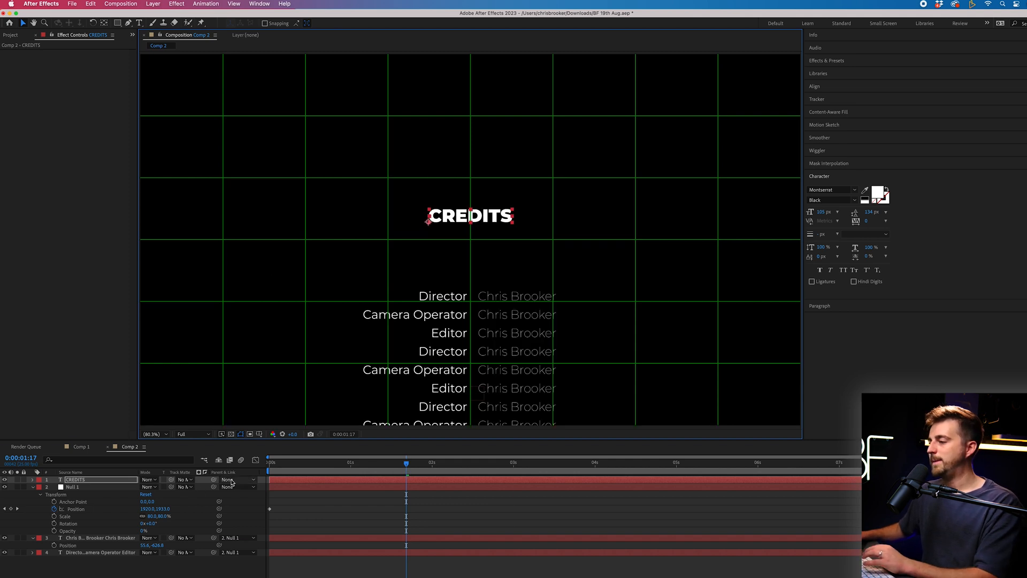
pyautogui.click(233, 478)
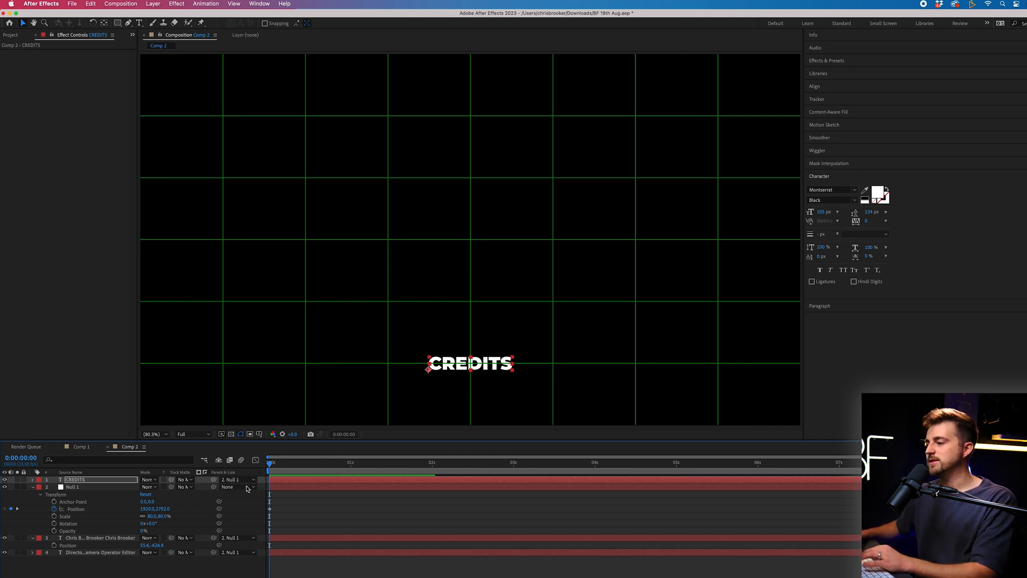
pyautogui.click(75, 487)
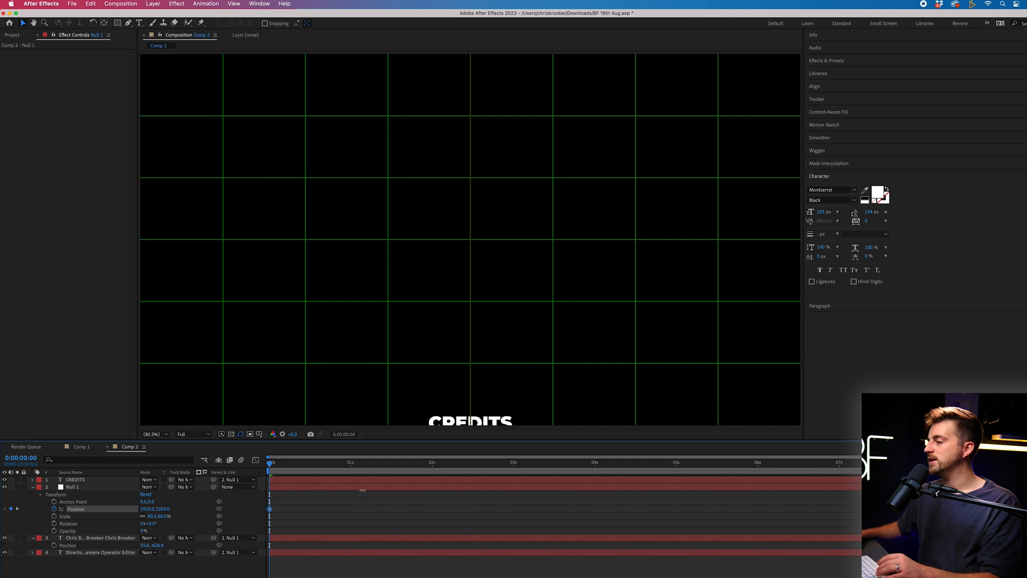
pyautogui.click(783, 464)
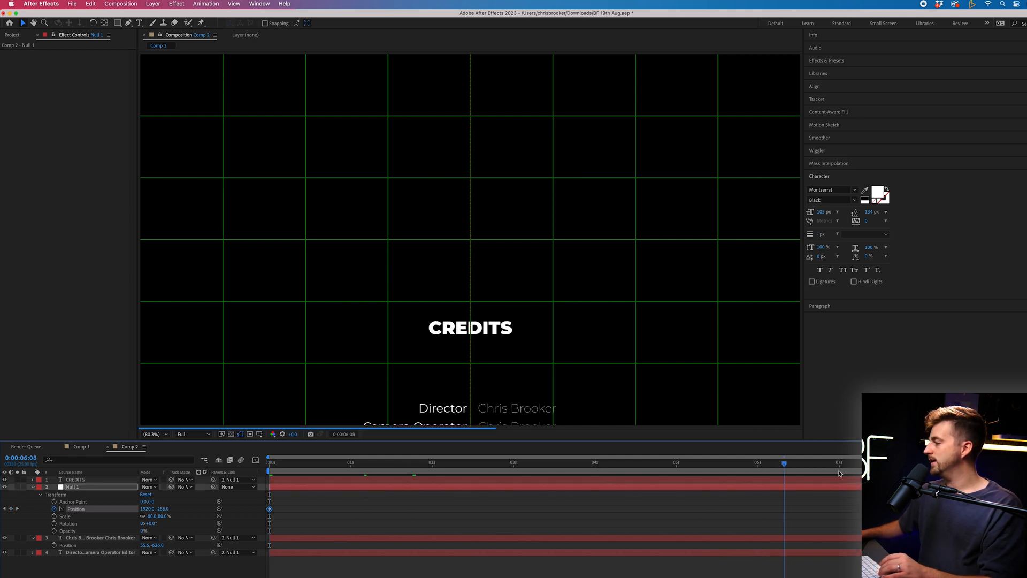